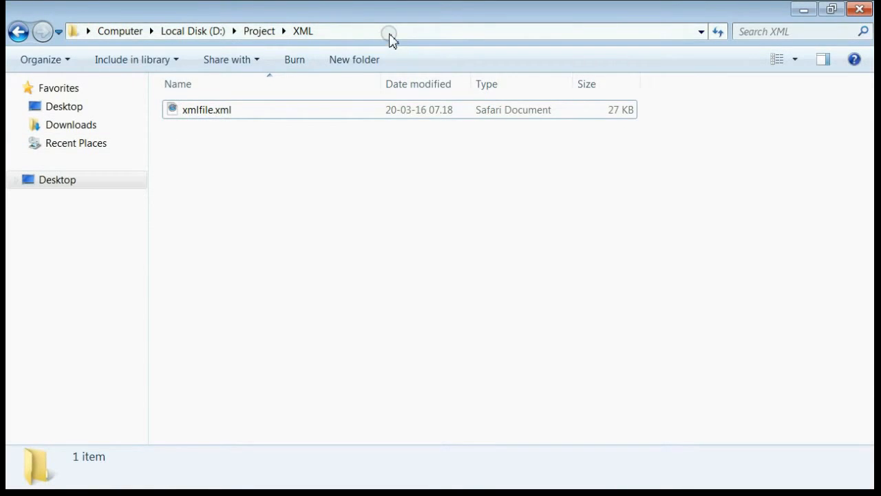
# Change to D:\Project\XML in the prompt and type 'xsd xmlfile.xml' without running it.
pyautogui.click(413, 31)
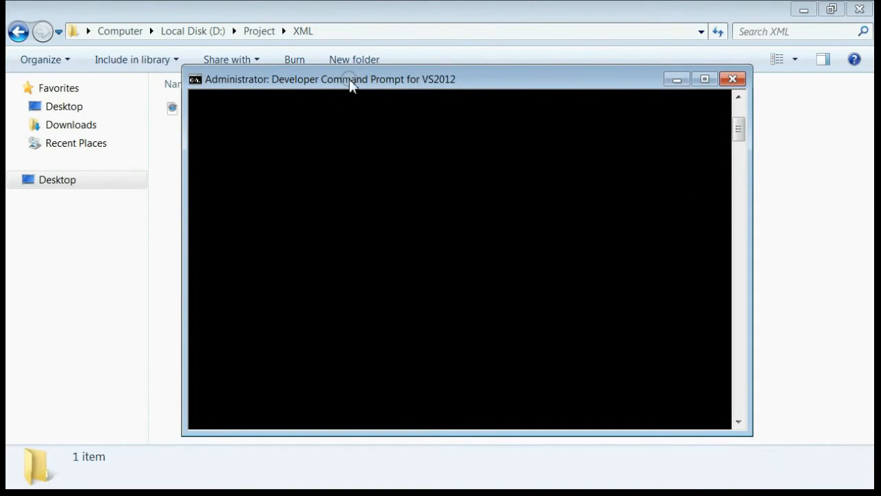
pyautogui.moveTo(431, 89)
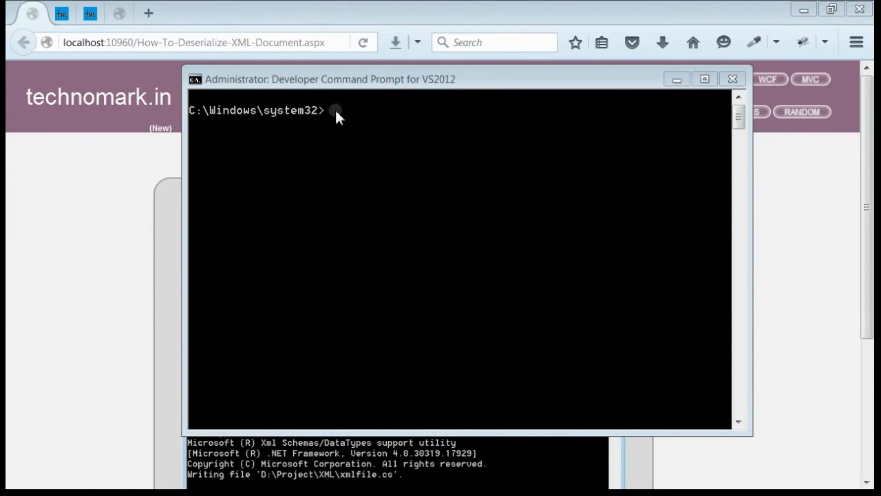
pyautogui.moveTo(337, 118)
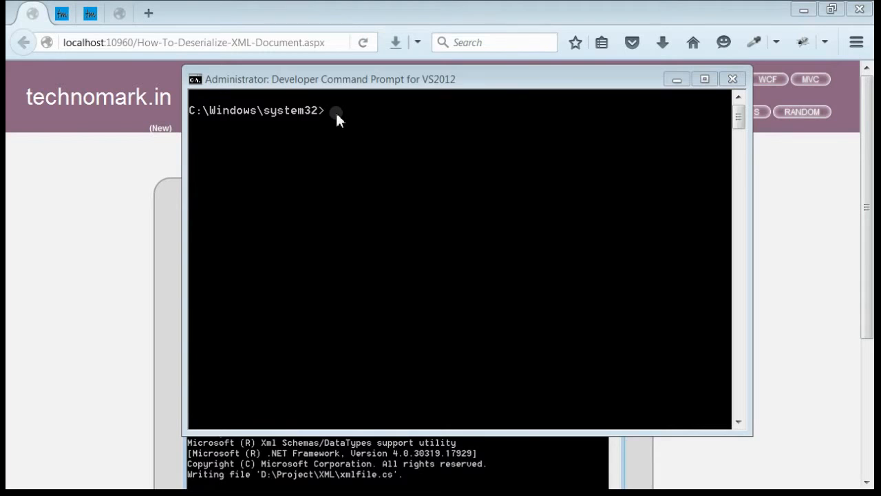
pyautogui.write('cd /D "D:\\Project\\XML"')
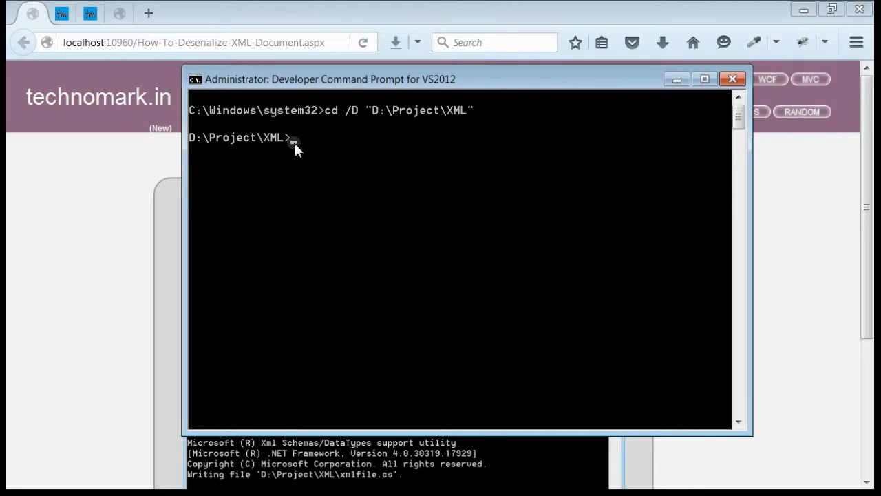
pyautogui.moveTo(298, 167)
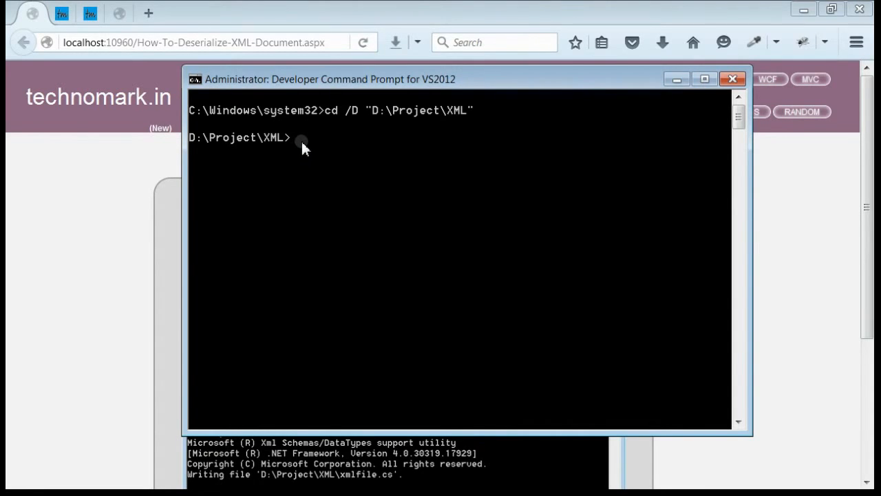
pyautogui.write('xsd xmlfile.xml')
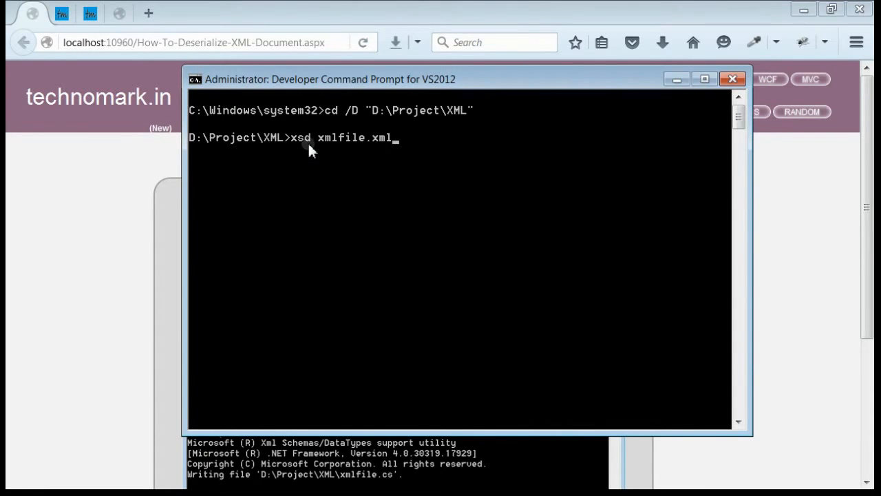
pyautogui.moveTo(341, 151)
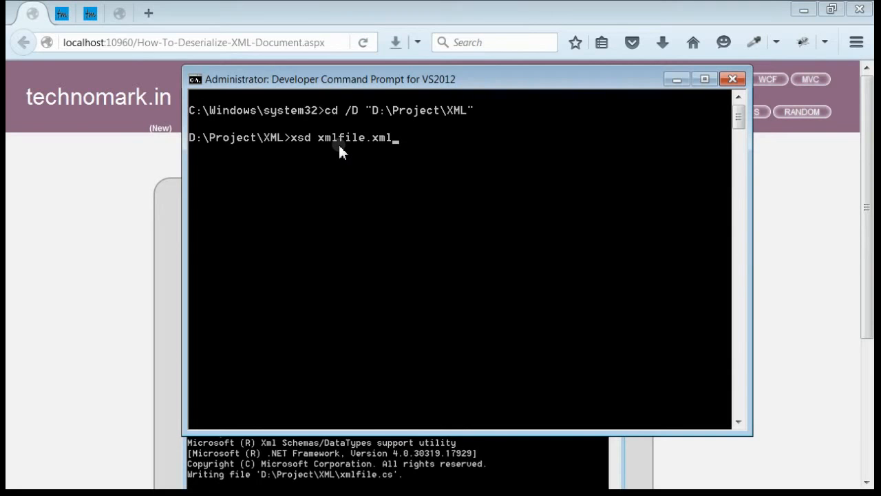
pyautogui.moveTo(342, 228)
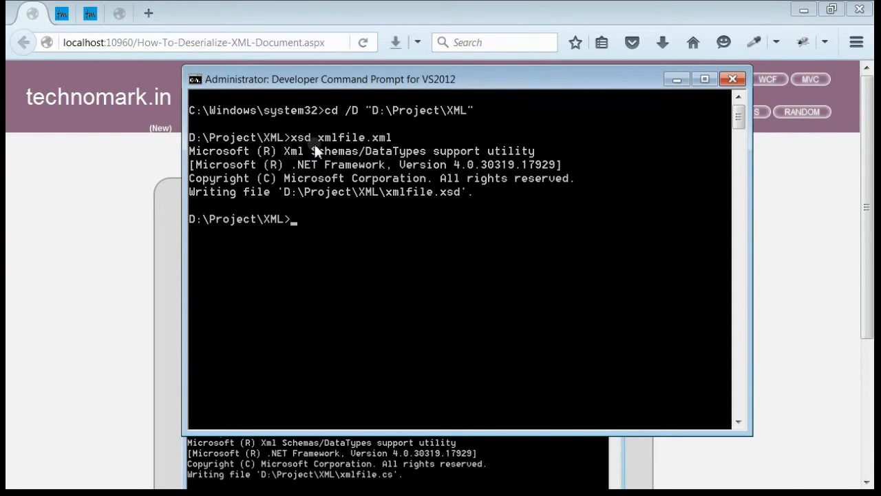
pyautogui.moveTo(345, 211)
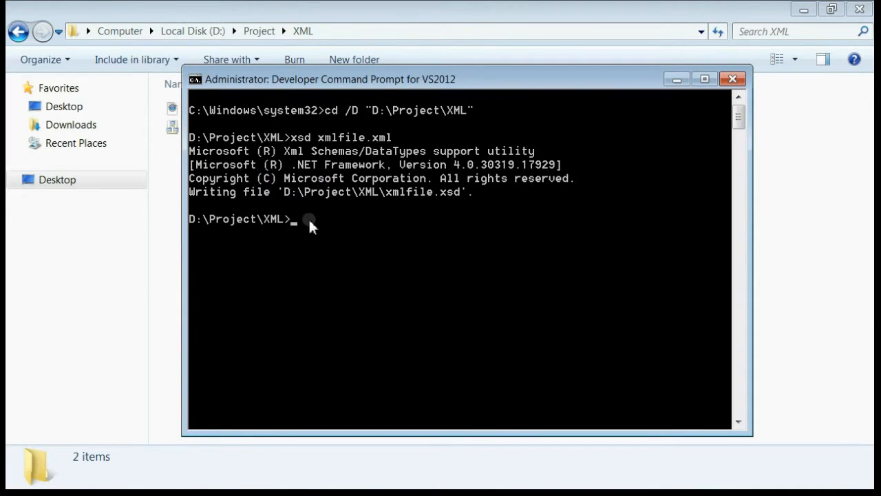
# Type the command 'xsd /c xmlfile.xsd' to generate the C# class.
pyautogui.write('xsd /c xmlfile.xsd')
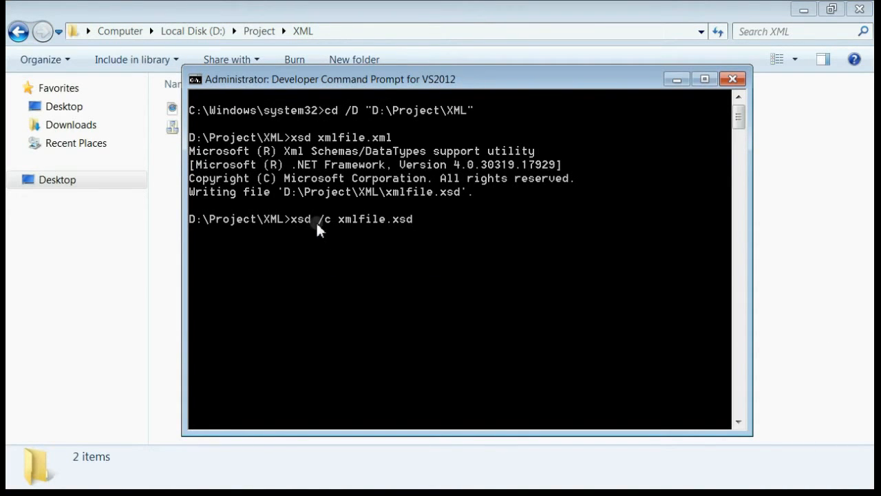
pyautogui.moveTo(403, 229)
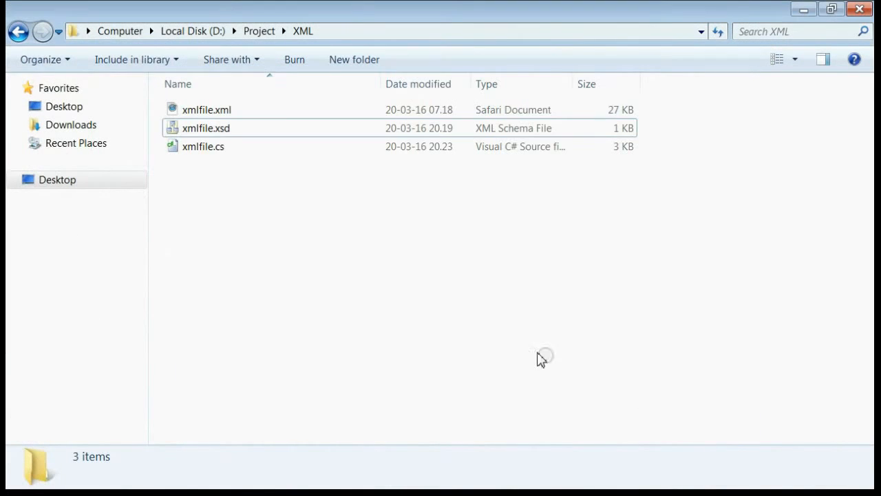
# Check the generated xmlfile.cs, then open xmlfile.xml in the browser.
pyautogui.click(203, 146)
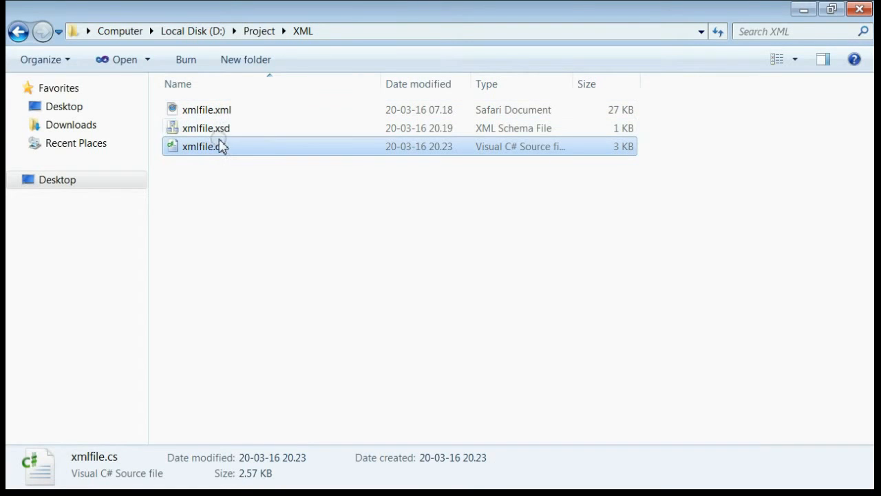
pyautogui.moveTo(203, 146)
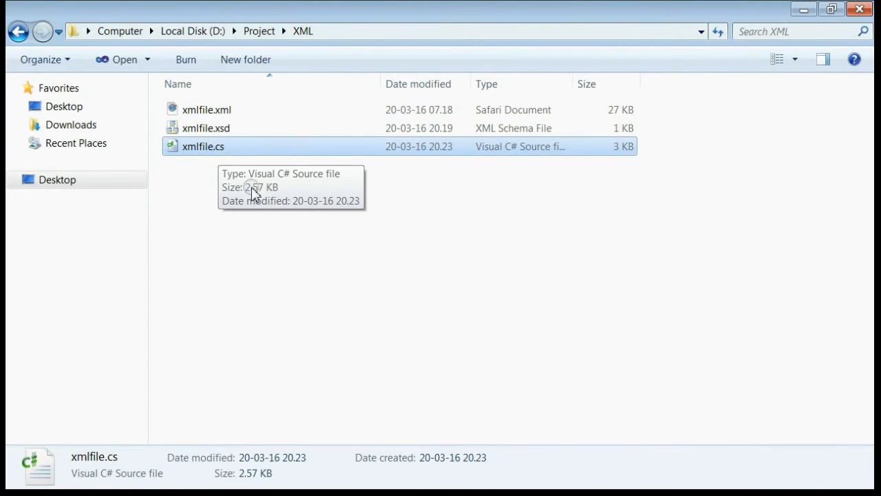
pyautogui.click(207, 109)
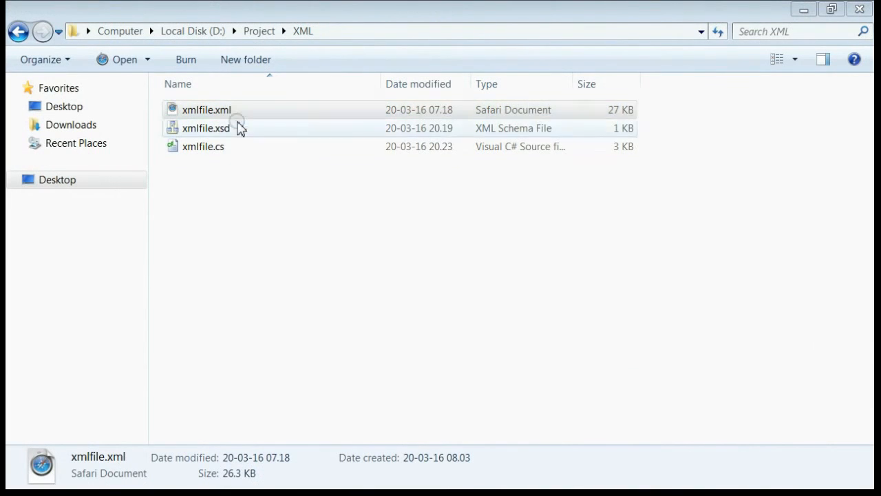
pyautogui.doubleClick(207, 110)
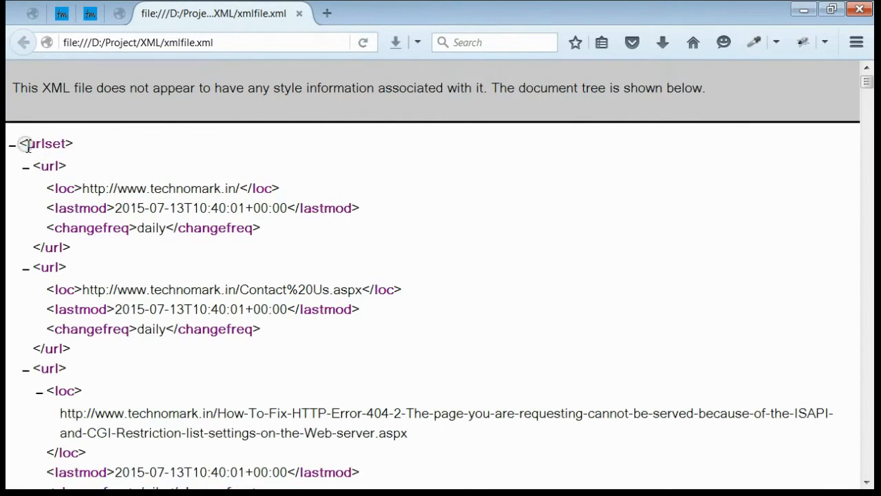
pyautogui.moveTo(59, 195)
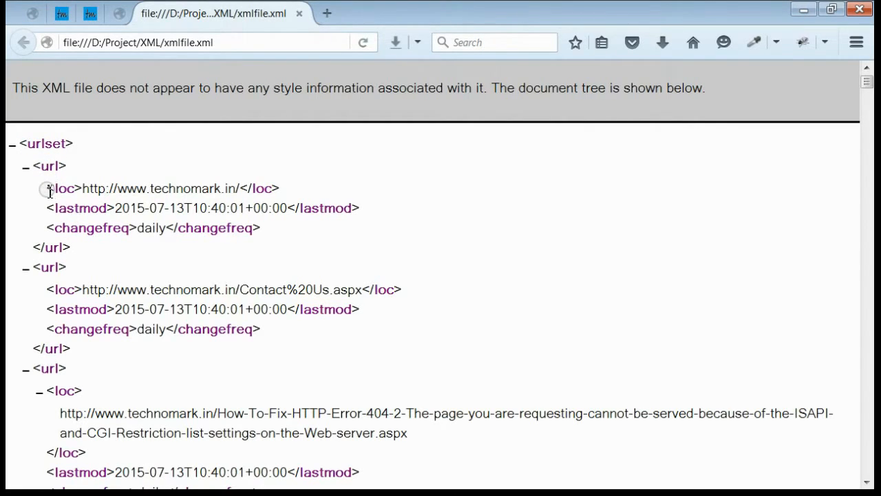
pyautogui.doubleClick(80, 208)
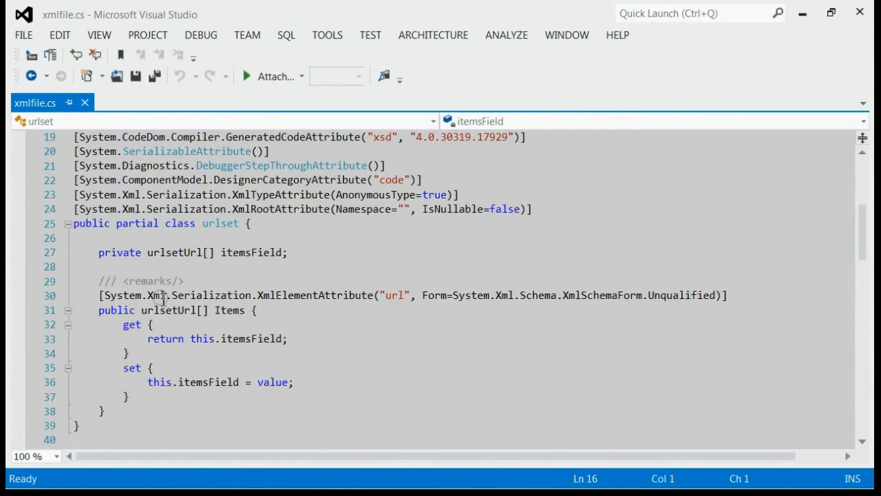
# Scroll through xmlfile.cs, highlighting the lastmodField declaration in the urlsetUrl class.
pyautogui.scroll(-3)
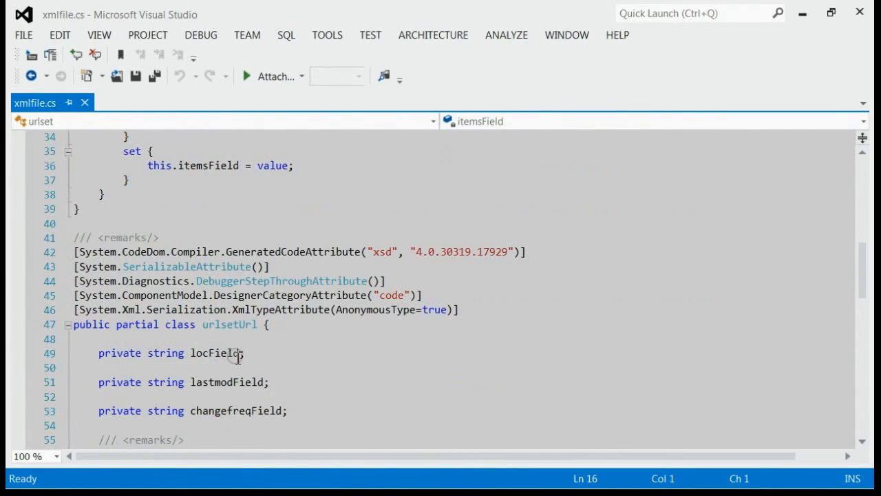
pyautogui.doubleClick(228, 382)
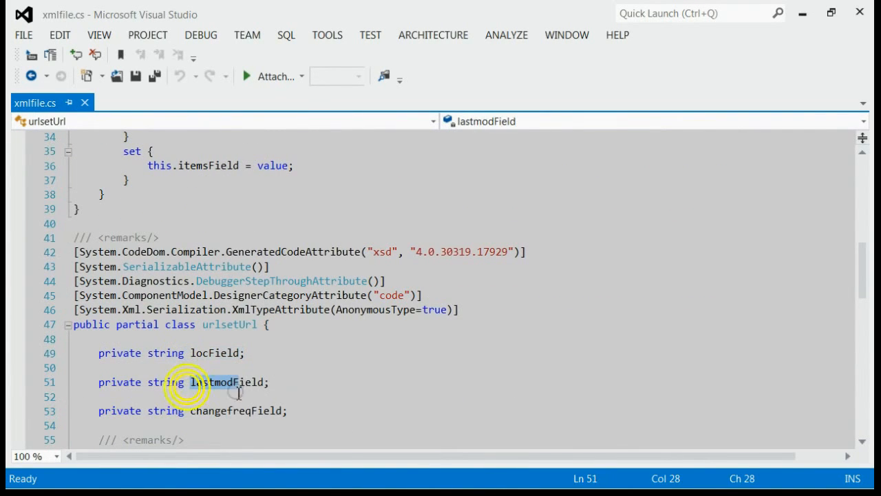
pyautogui.scroll(-3)
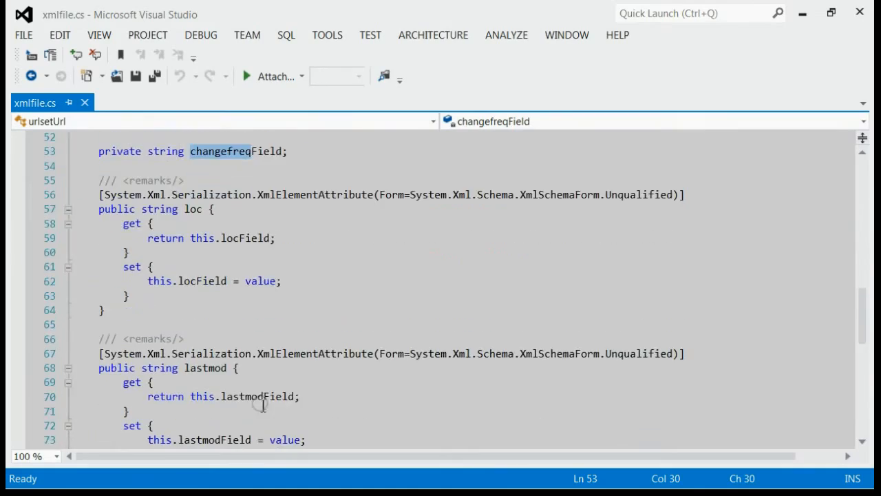
pyautogui.scroll(-3)
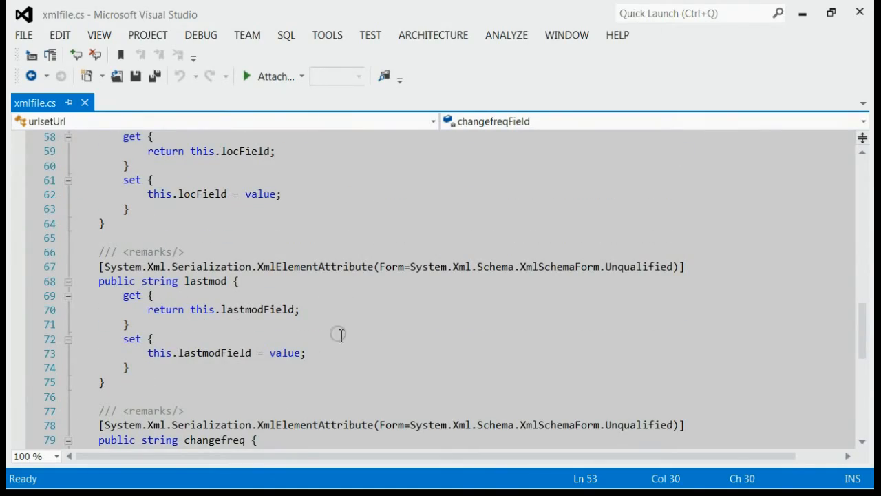